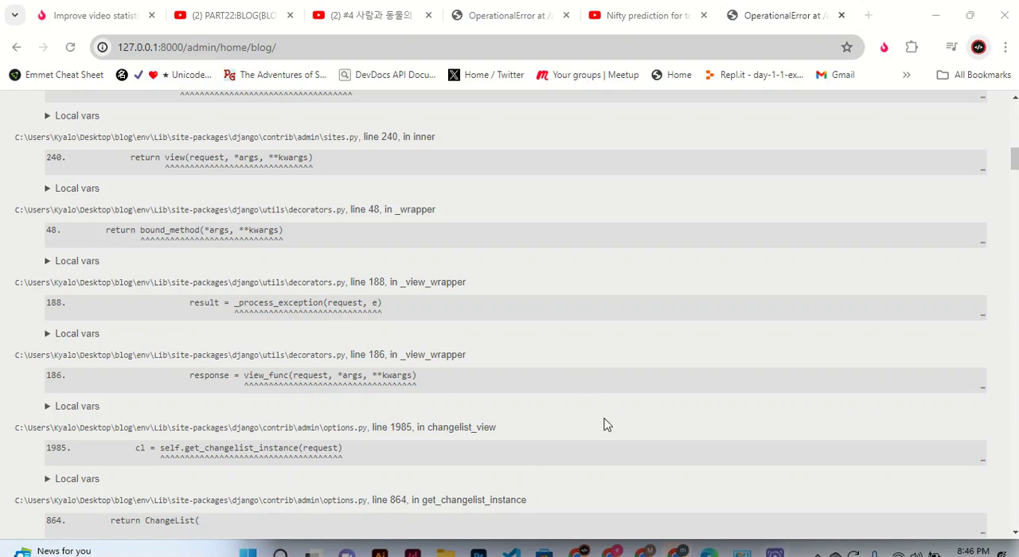
{"action": "mouse_move", "coordinate": [617, 543]}
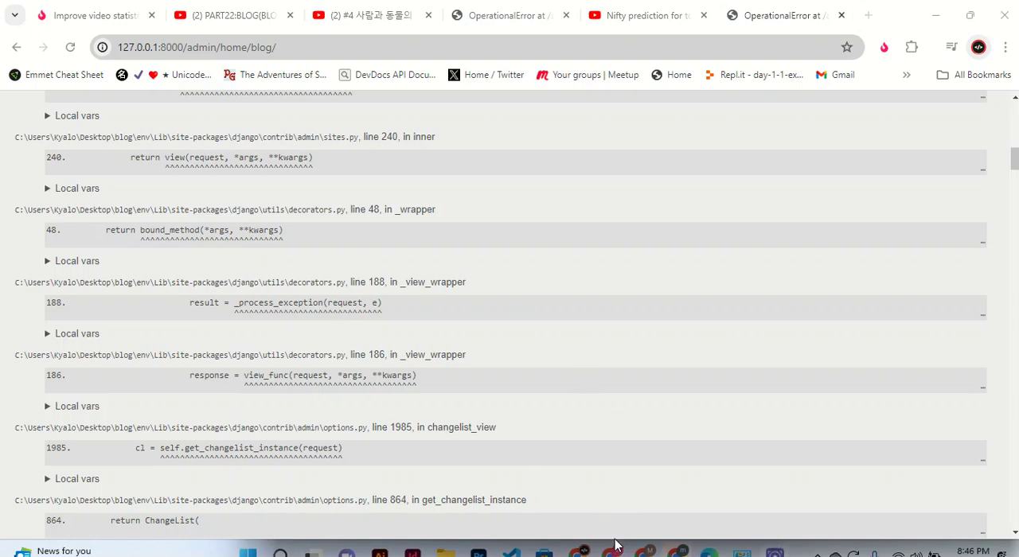
{"action": "mouse_move", "coordinate": [479, 545]}
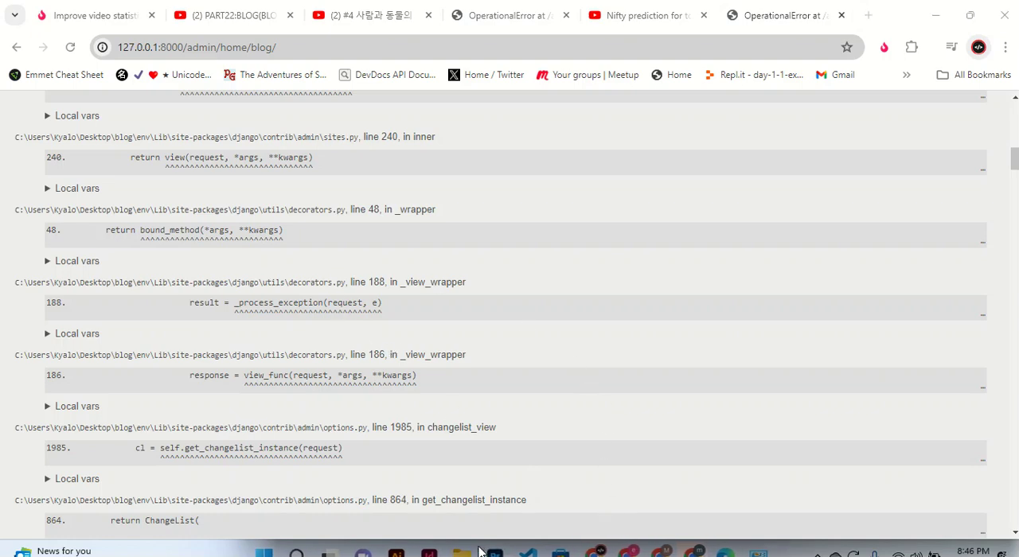
{"action": "mouse_move", "coordinate": [541, 449]}
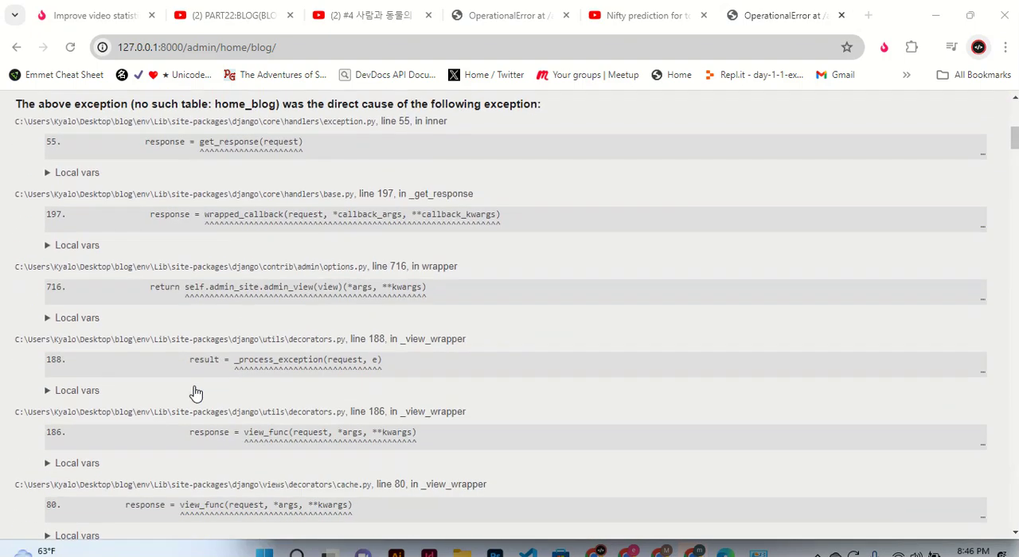
Step: Scroll through the 'no such table: home_blog' OperationalError traceback in Chrome
{"action": "scroll", "scroll_direction": "down", "scroll_amount": 3}
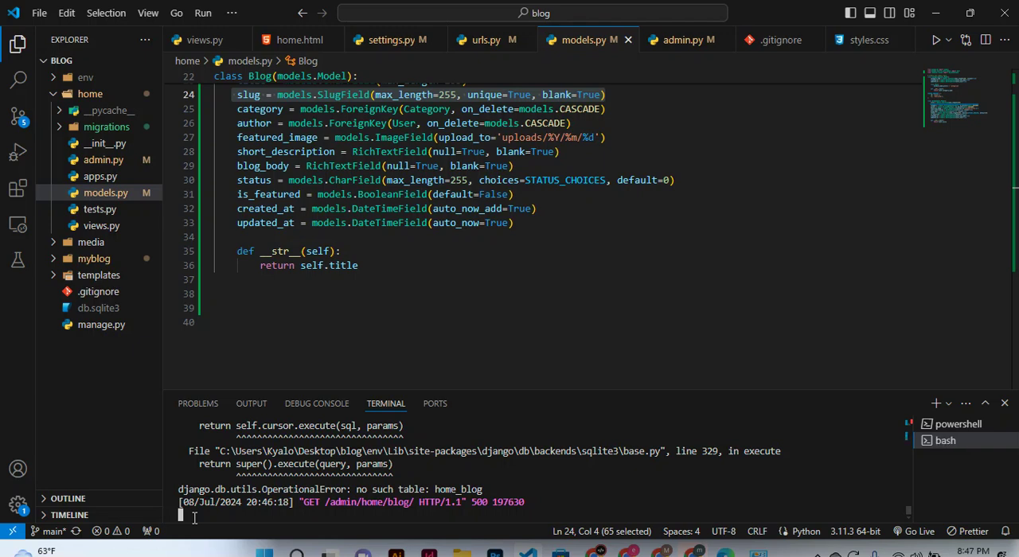
Step: Run python manage.py makemigrations to generate the home app's Blog migration
{"action": "type", "text": "python manage.py runserver"}
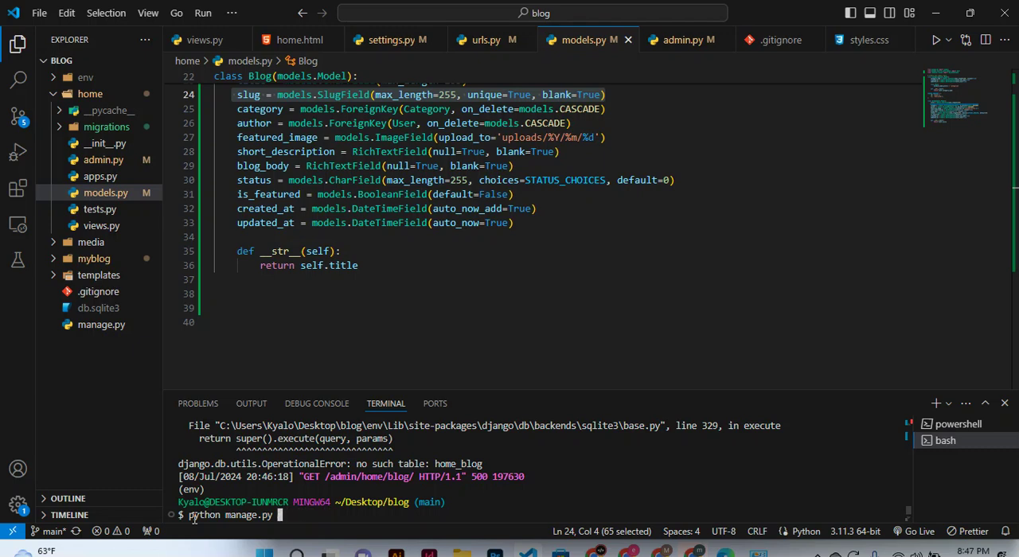
{"action": "type", "text": "makemig"}
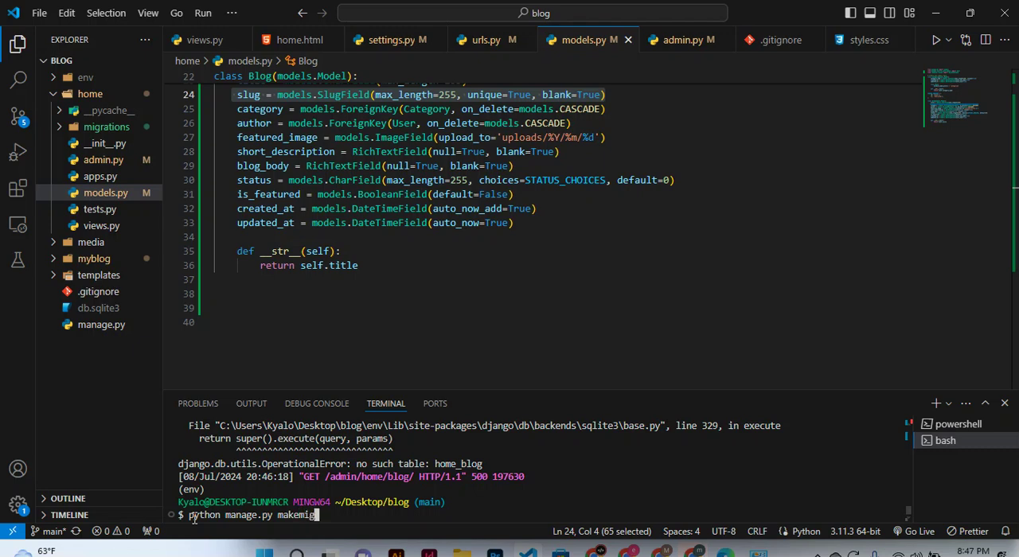
{"action": "type", "text": "rations"}
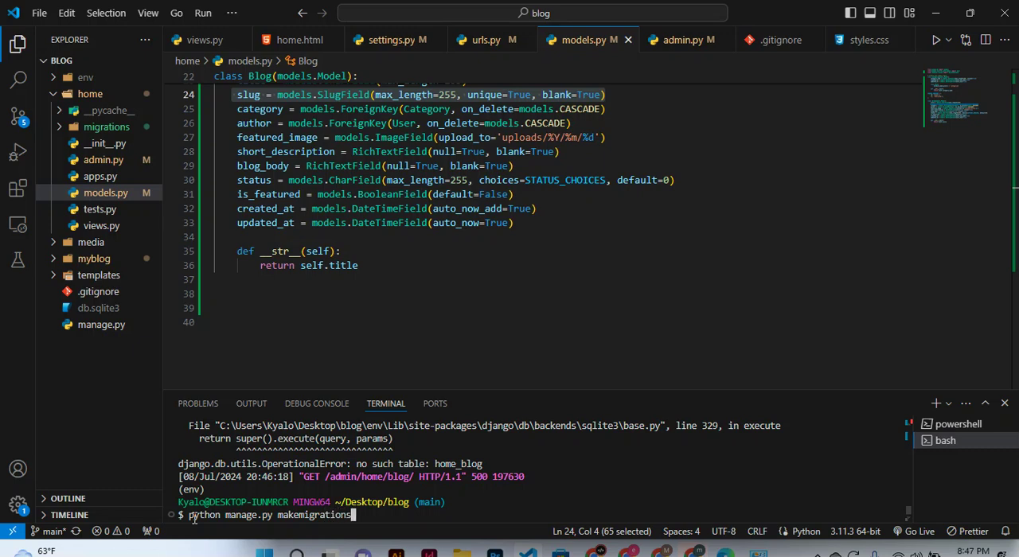
{"action": "key", "text": "Enter"}
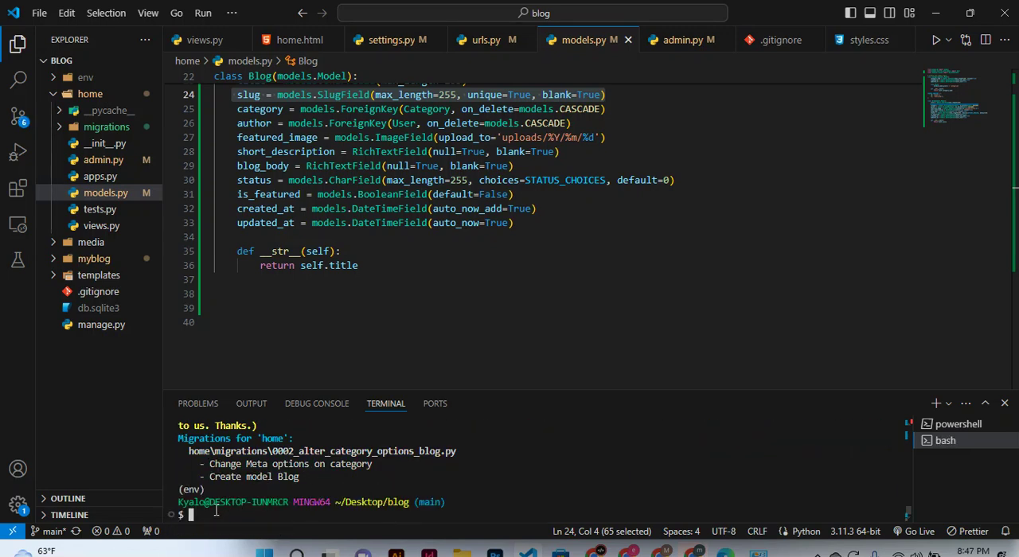
Step: Apply the home app's 0002 Blog migration with python manage.py migrate
{"action": "type", "text": "python manage.py makemigrations"}
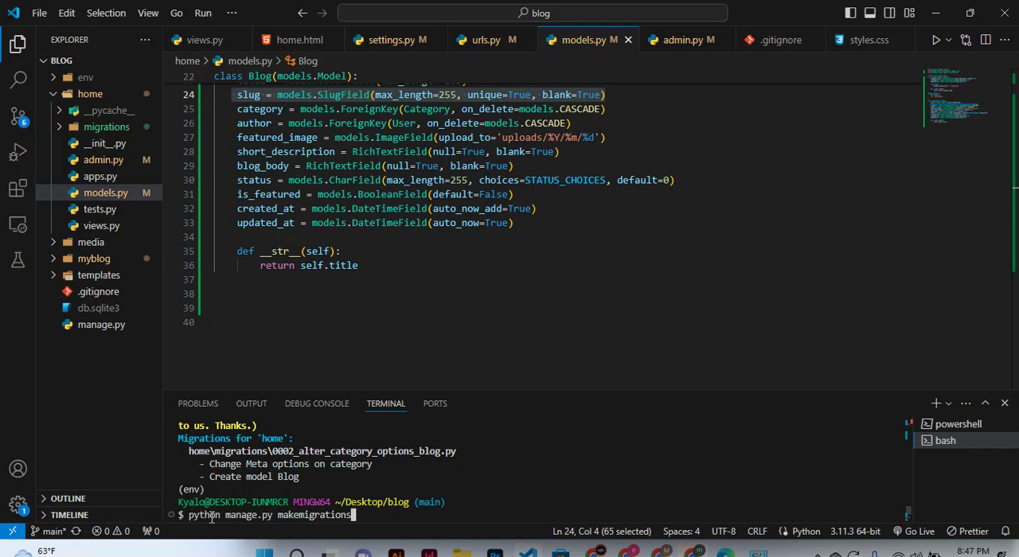
{"action": "key", "text": "Backspace"}
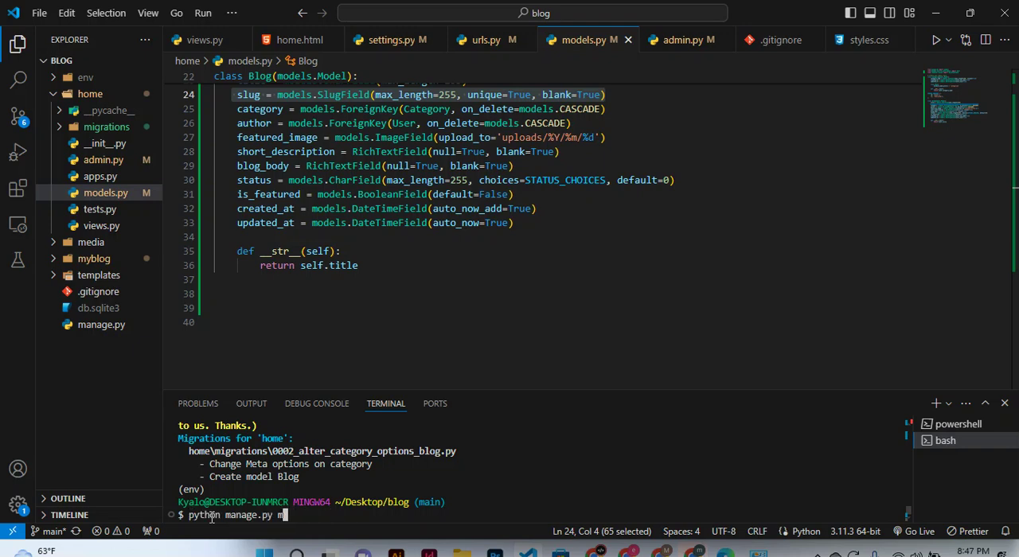
{"action": "type", "text": "i"}
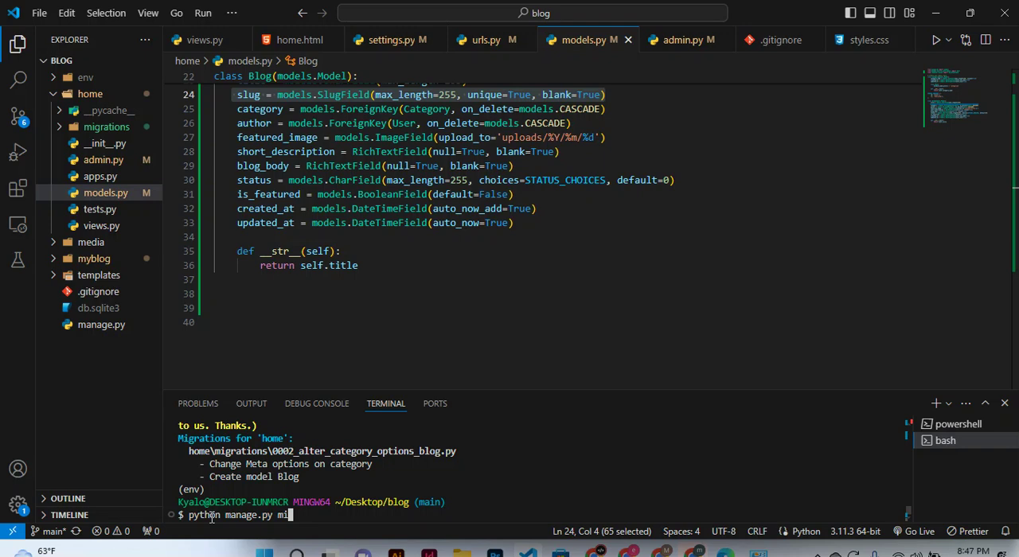
{"action": "type", "text": "grate"}
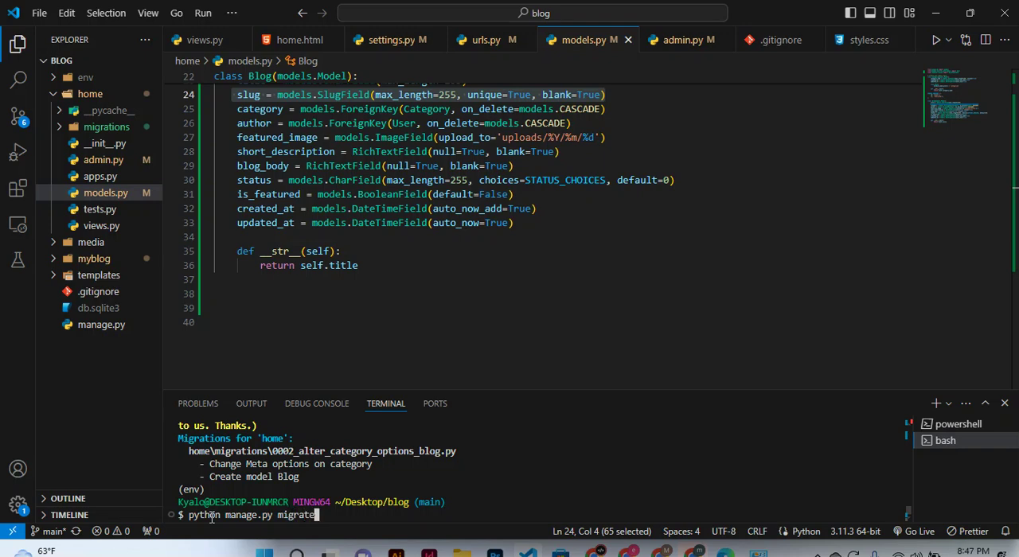
{"action": "key", "text": "Enter"}
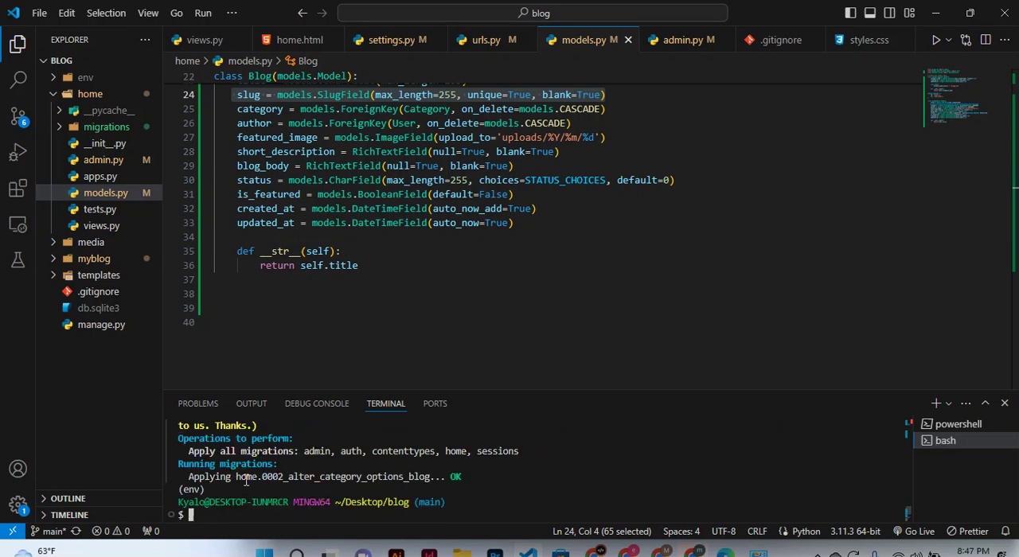
{"action": "mouse_move", "coordinate": [362, 488]}
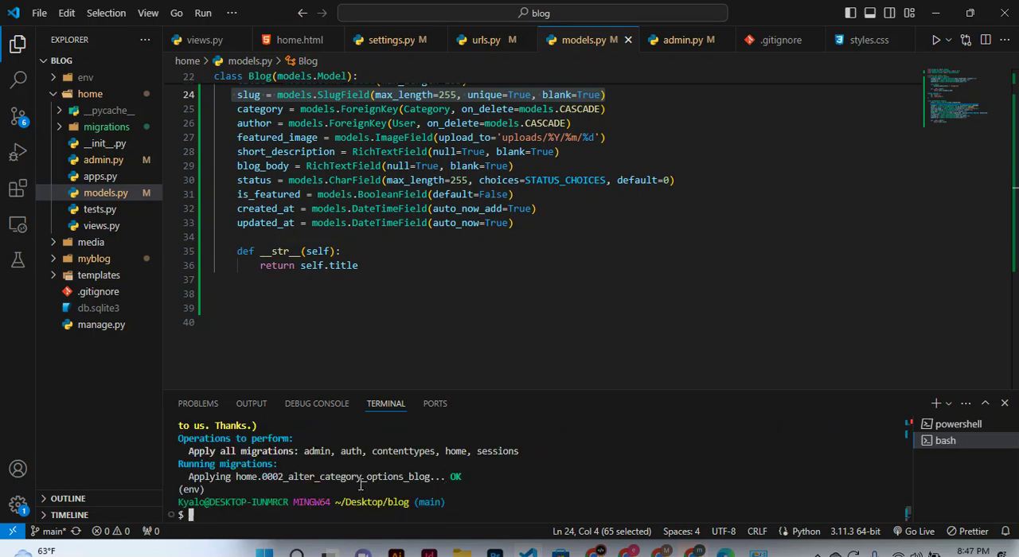
{"action": "type", "text": "python manage.py migrate"}
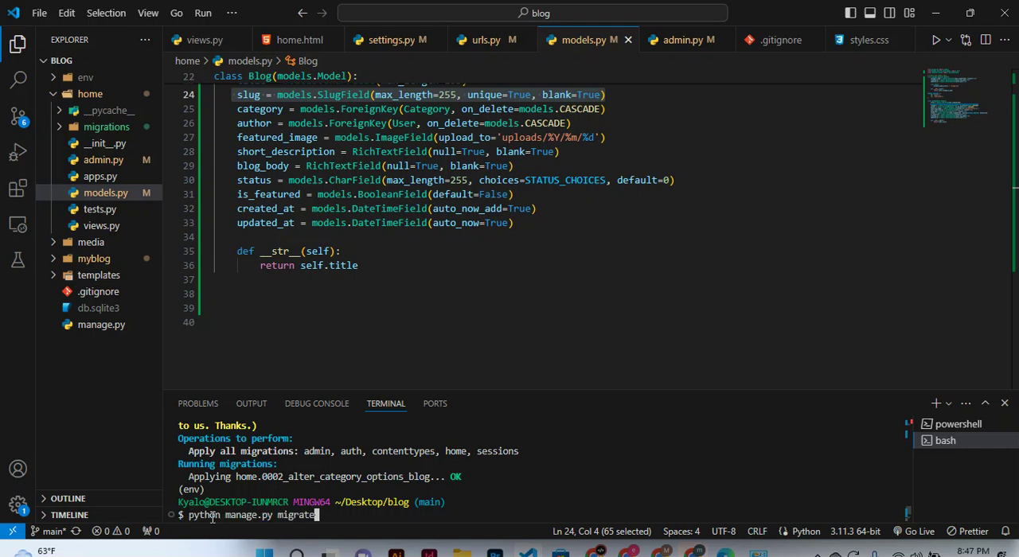
{"action": "type", "text": "pip install pillow"}
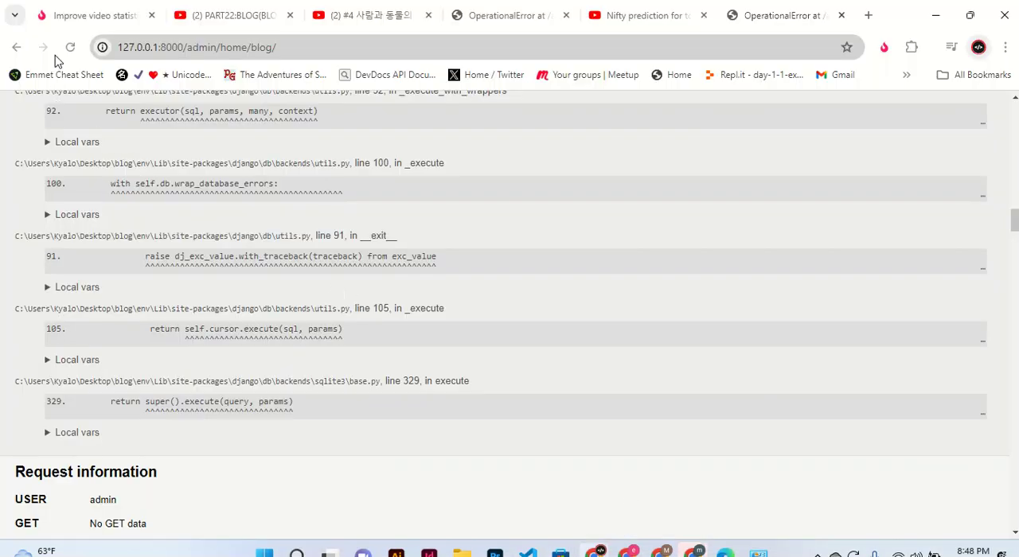
Step: Reload the admin, open the empty Blogs list, and open the Add blog form
{"action": "left_click", "coordinate": [72, 45]}
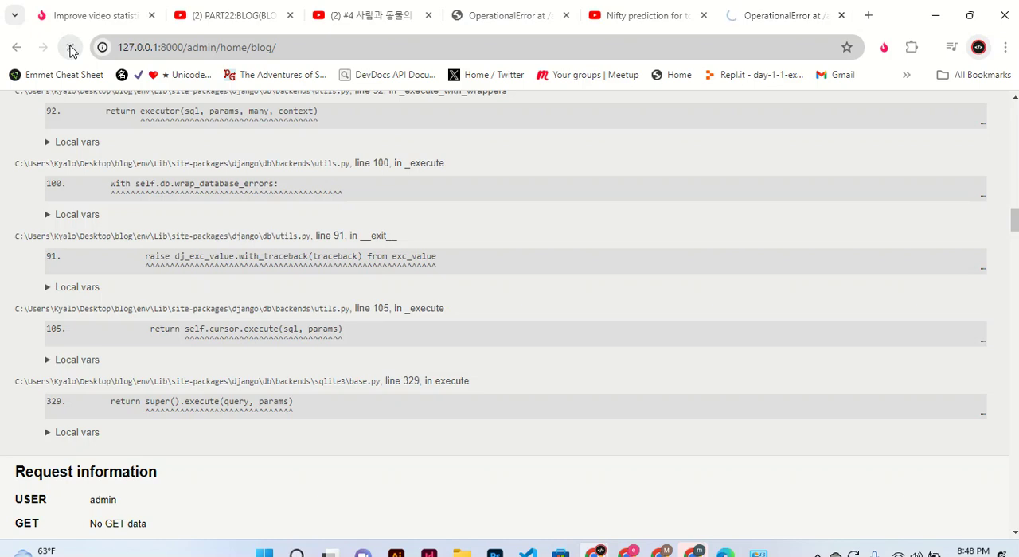
{"action": "left_click", "coordinate": [72, 48]}
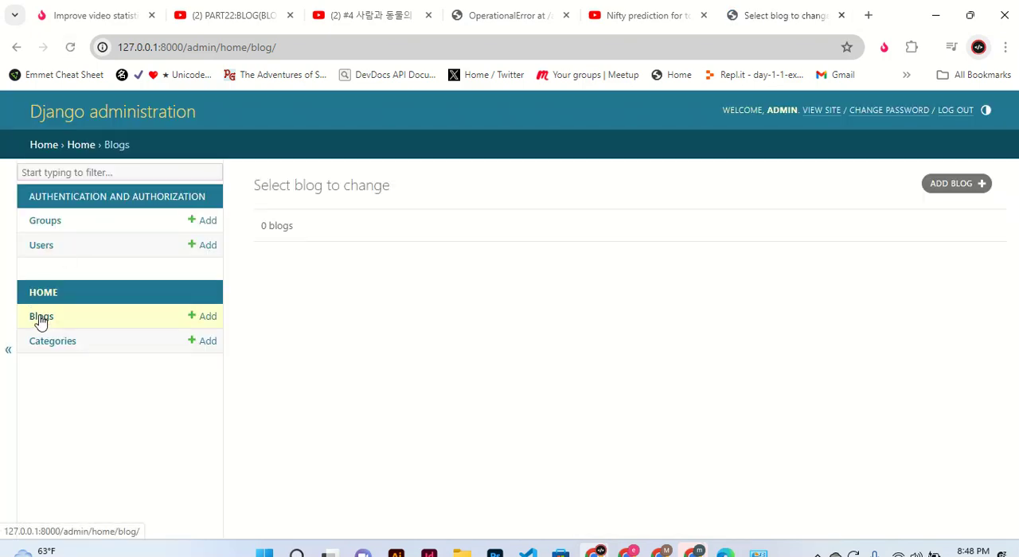
{"action": "left_click", "coordinate": [41, 316]}
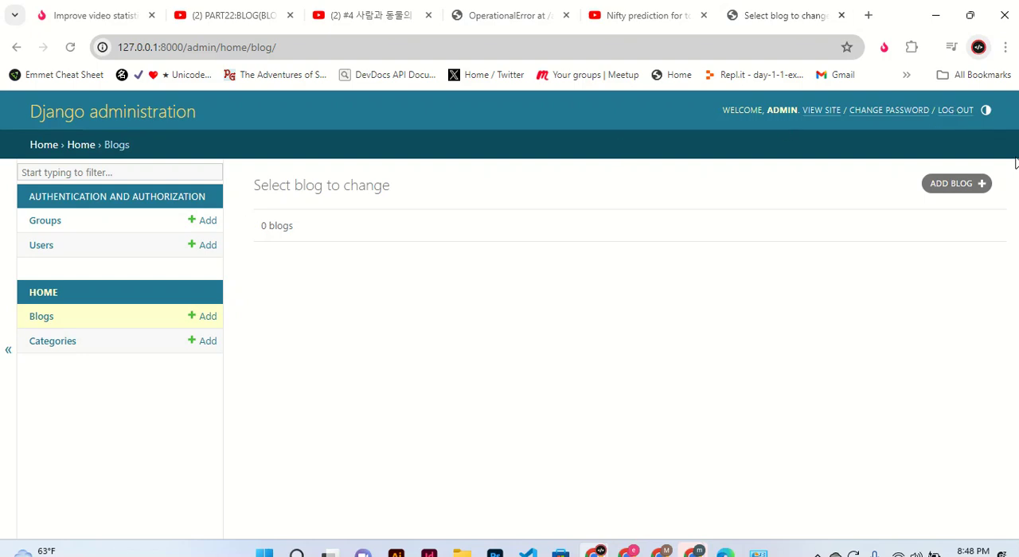
{"action": "left_click", "coordinate": [952, 183]}
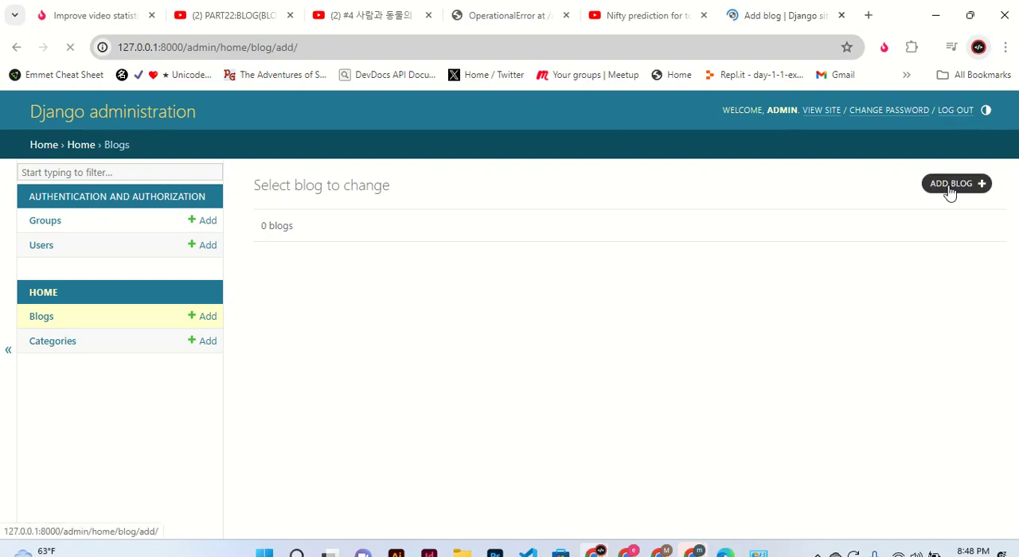
{"action": "left_click", "coordinate": [941, 183]}
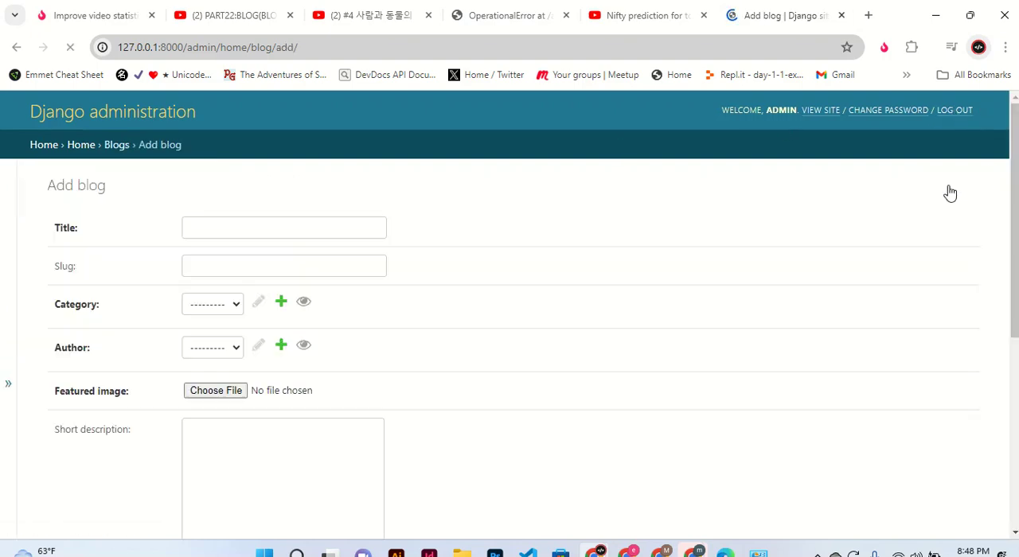